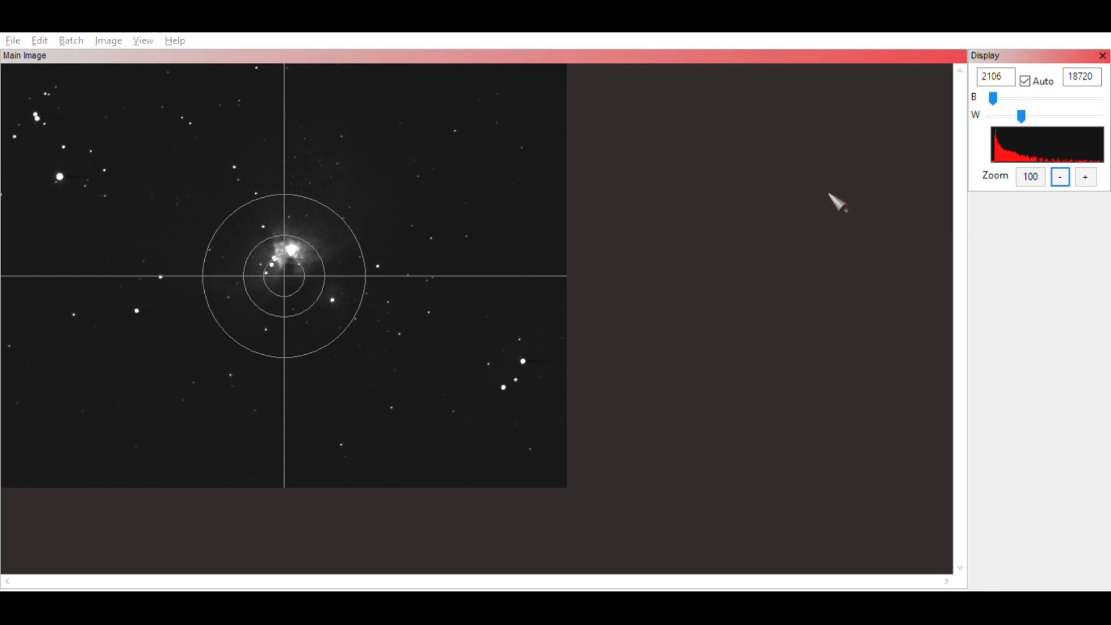
mouse_move(914, 85)
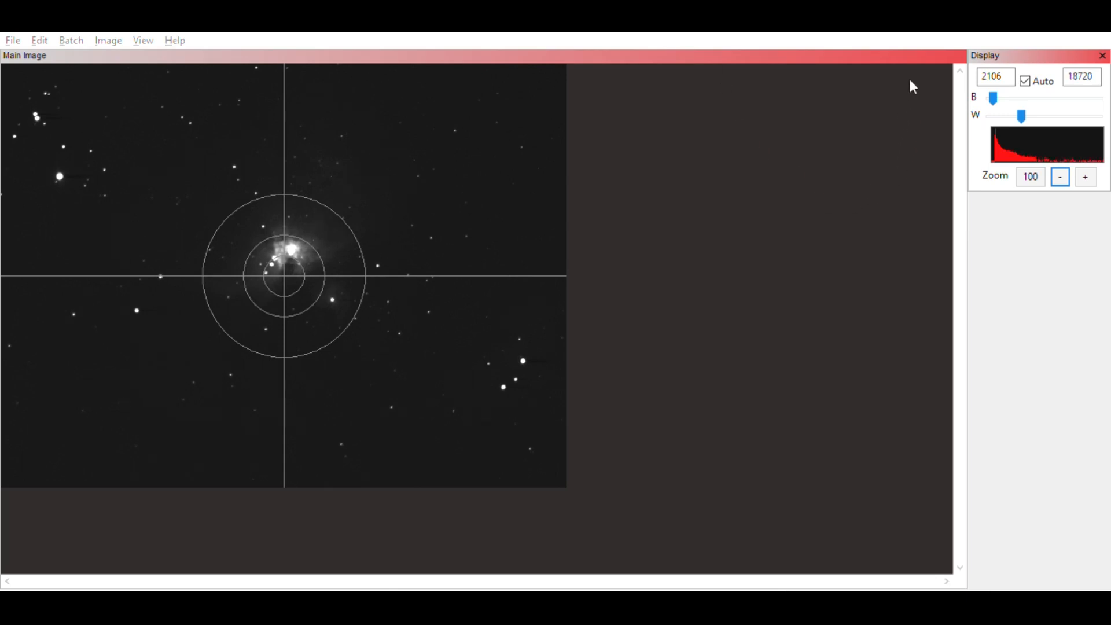